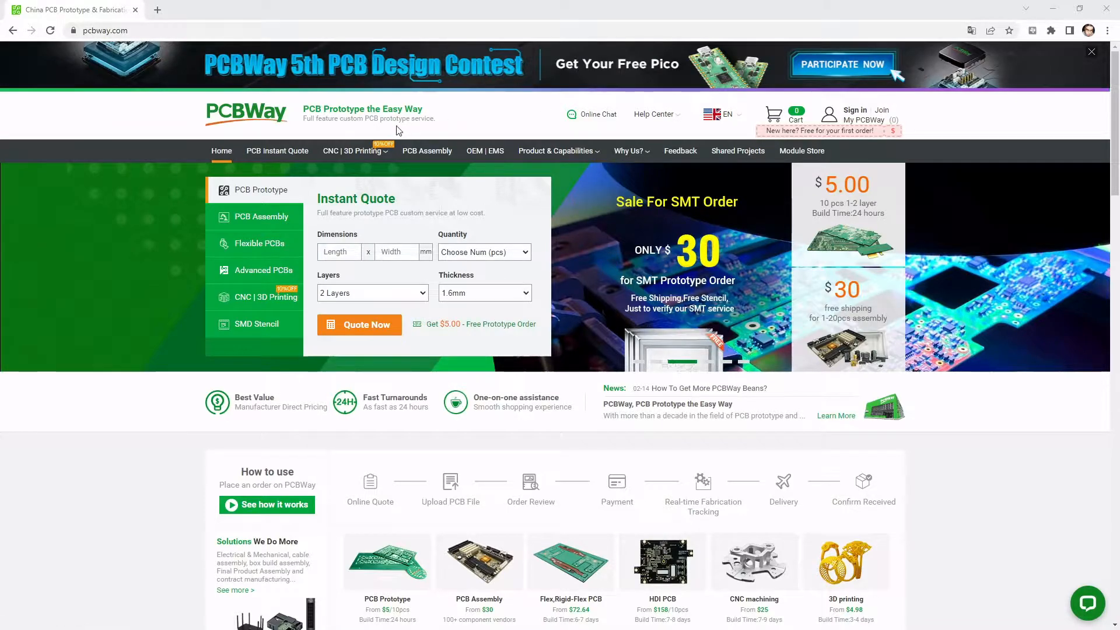
mouse_move(353, 165)
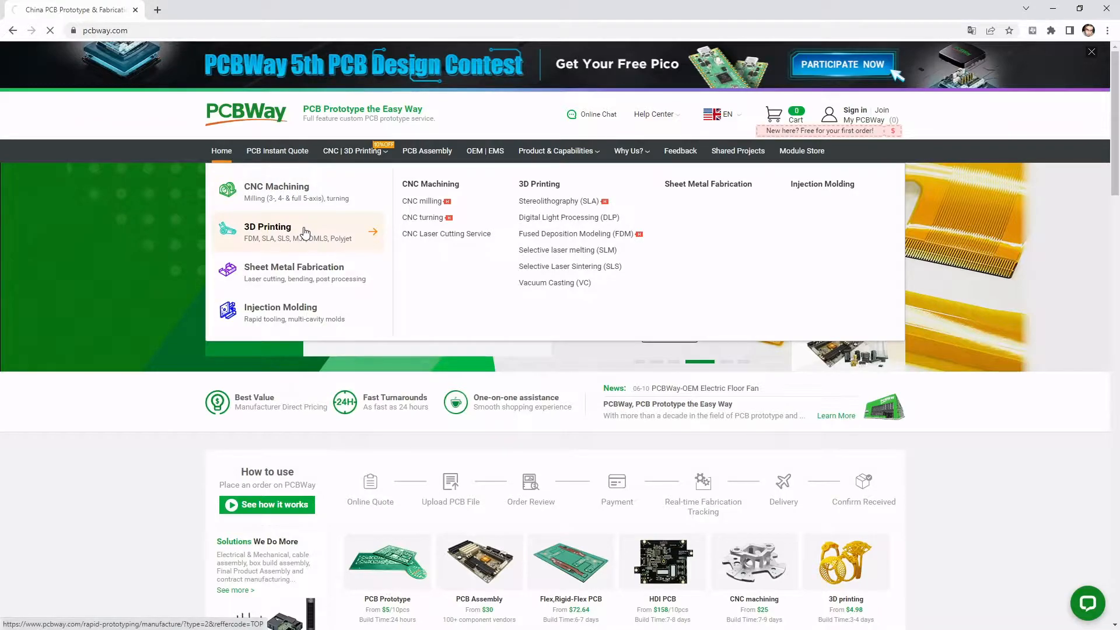
Review the 3D Printing quote form with Resin UTR 8360, Matte white, SLA, inserts and assembly options.
click(267, 226)
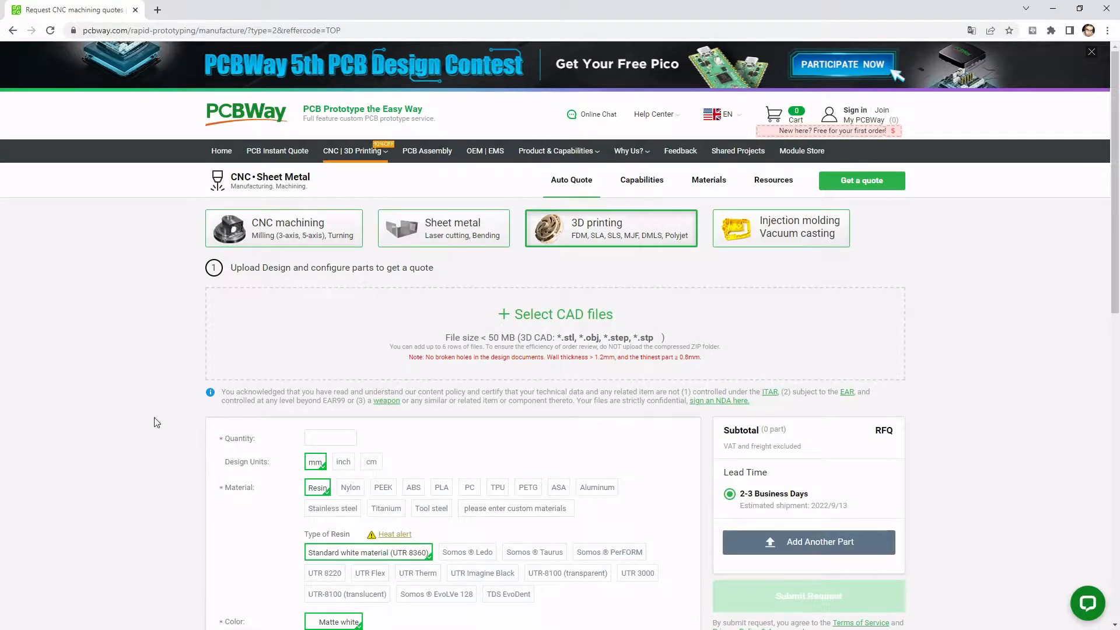
mouse_move(1110, 198)
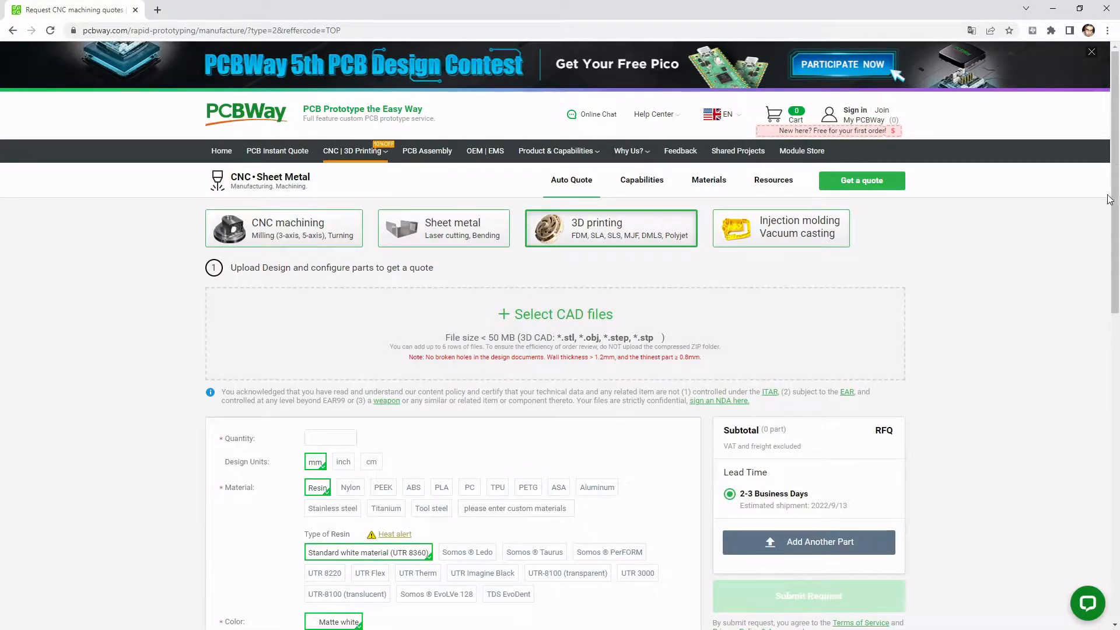
scroll(down, 3)
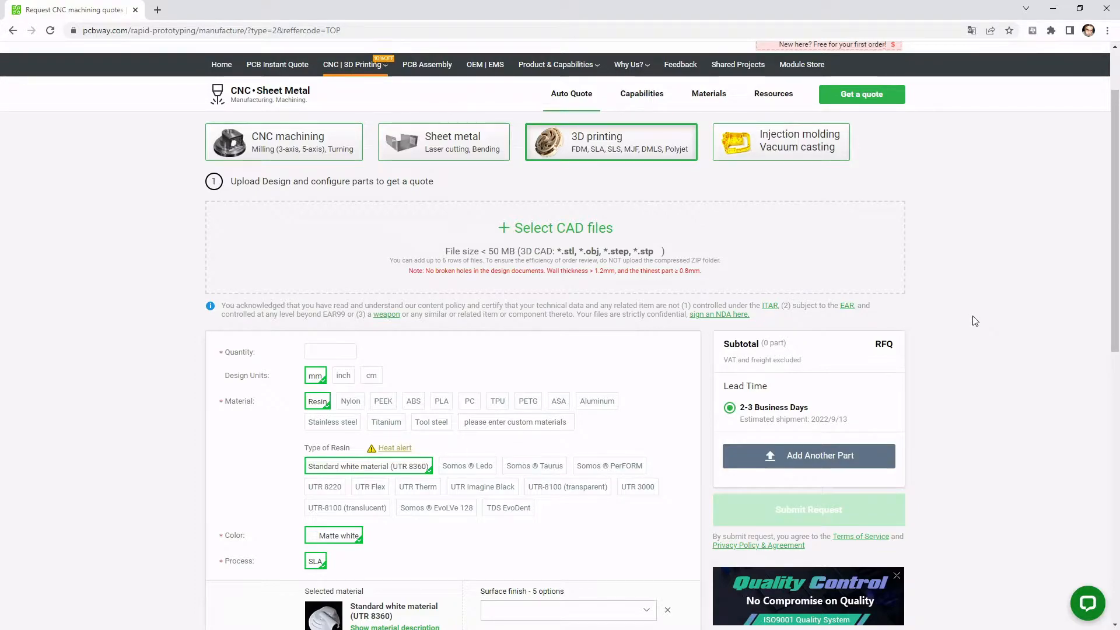
scroll(down, 3)
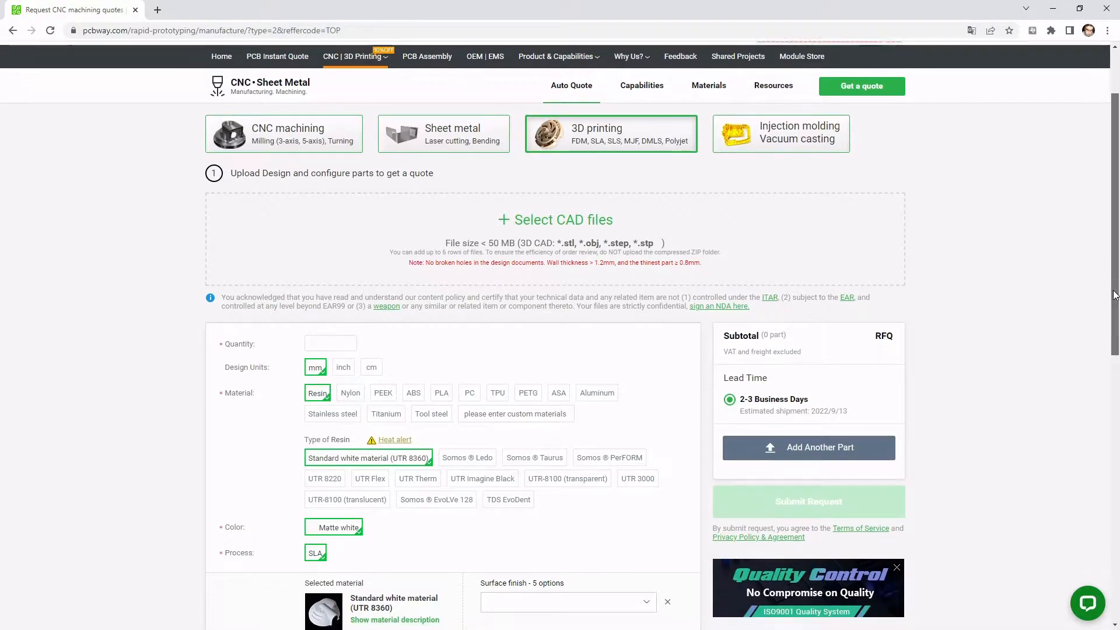
scroll(down, 3)
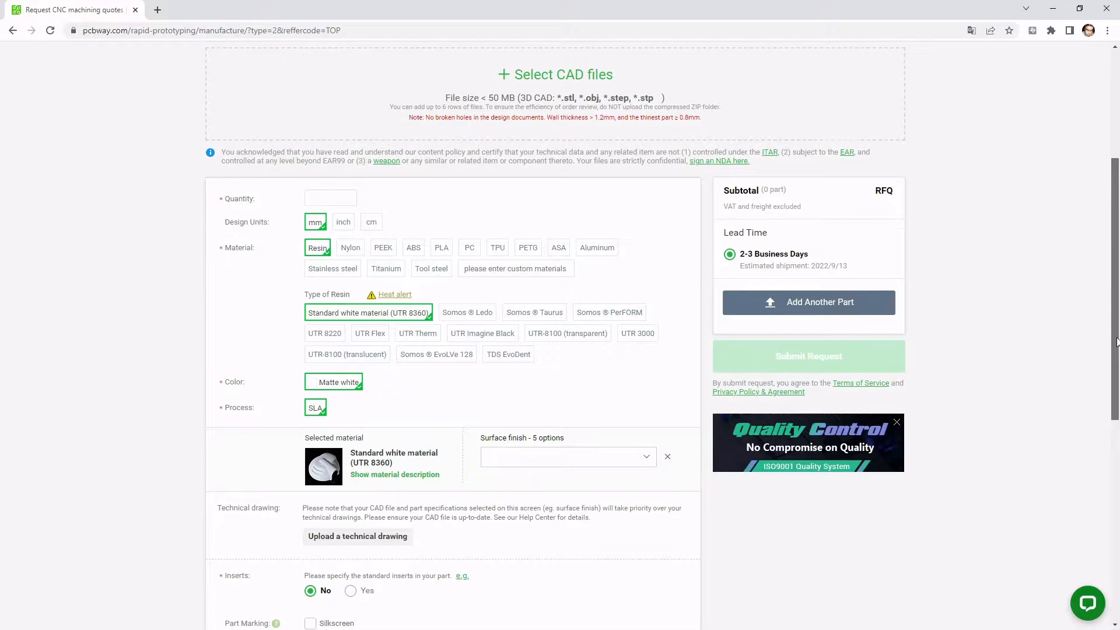
scroll(down, 3)
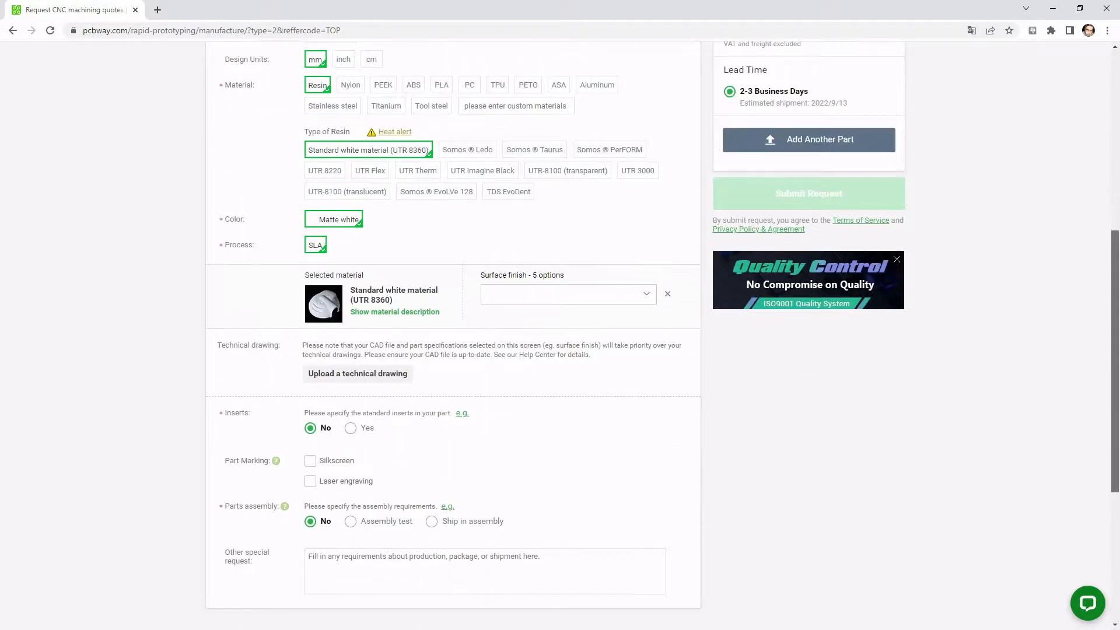
scroll(up, 3)
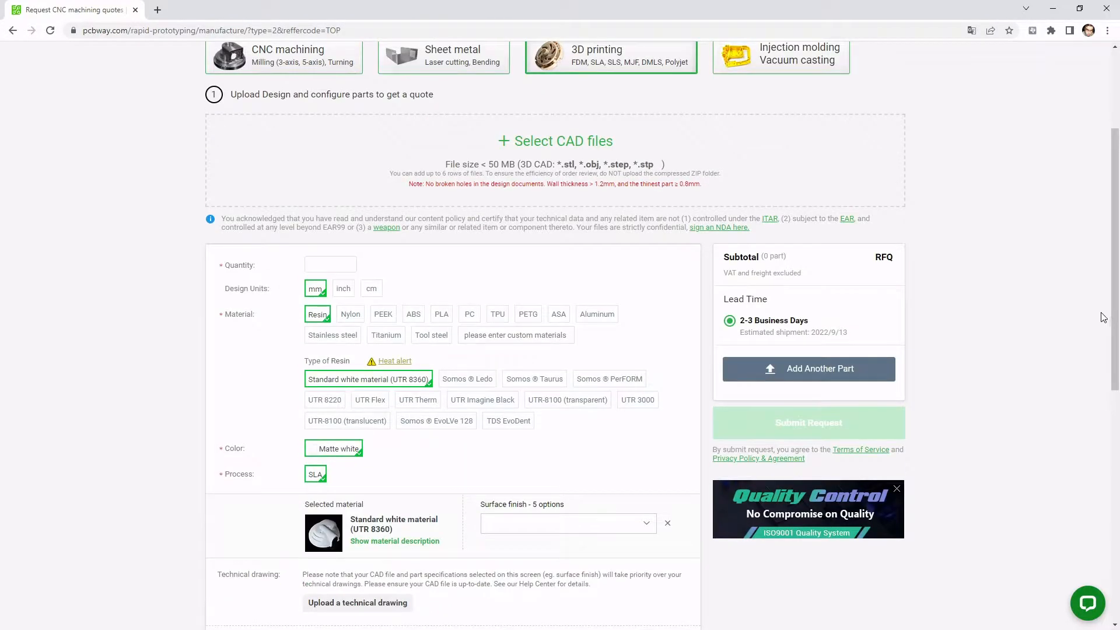